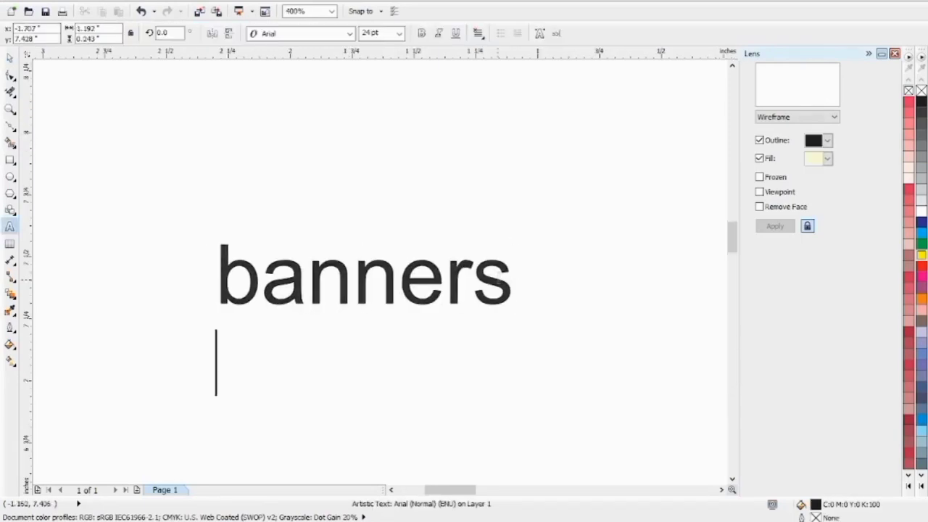
Step: Type the list items visiting cards, brochures, pamphlets through bills, one per line, zooming out
type("visi")
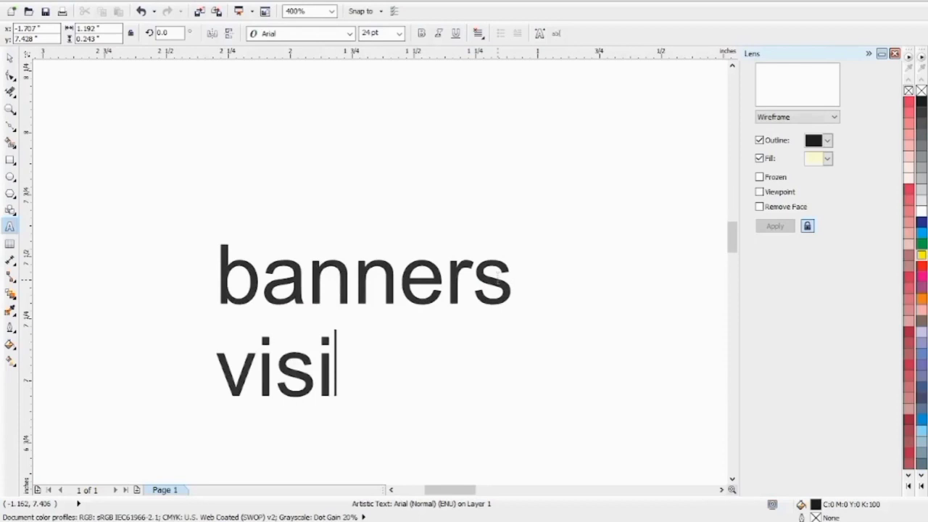
type("ting ca")
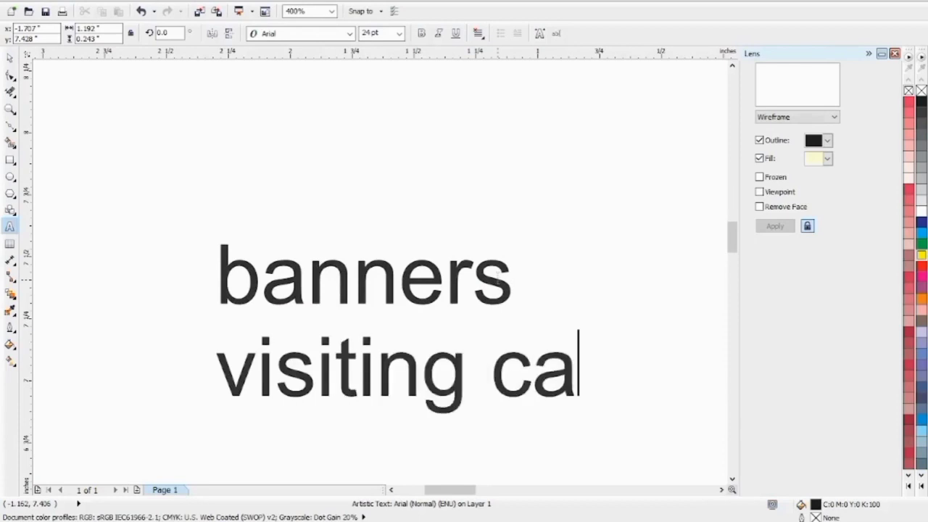
type("rds")
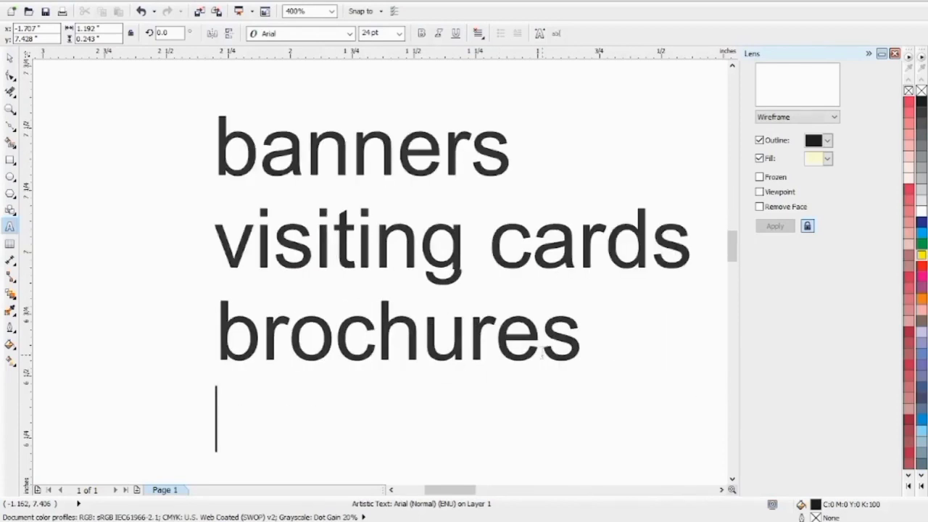
type("pum")
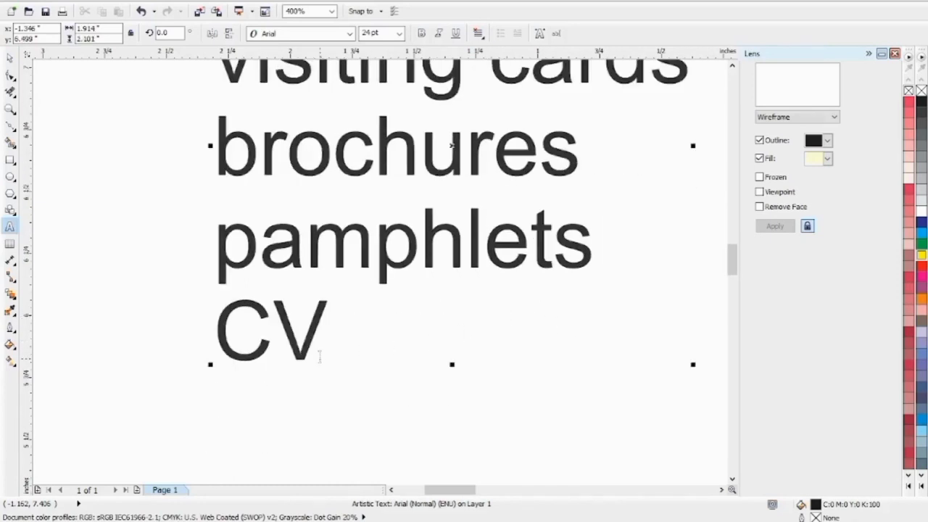
left_click(330, 11)
type("b")
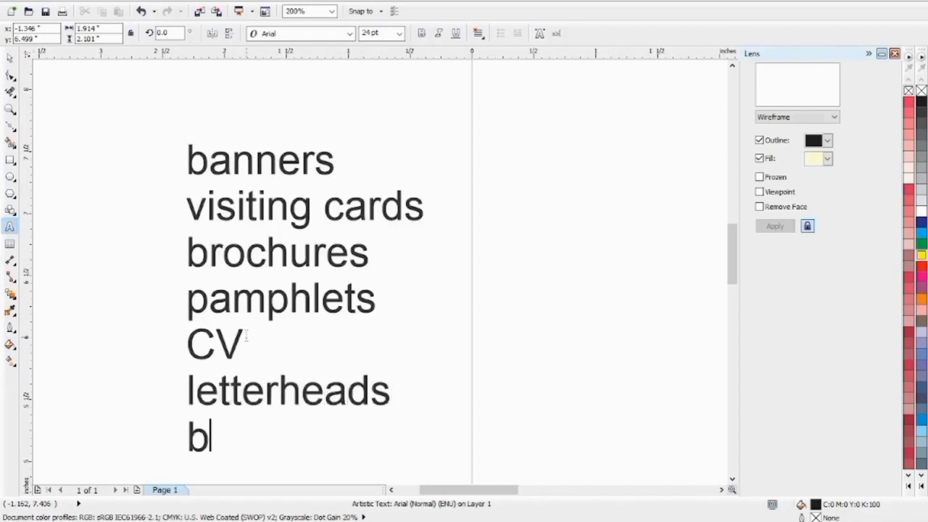
type("ills")
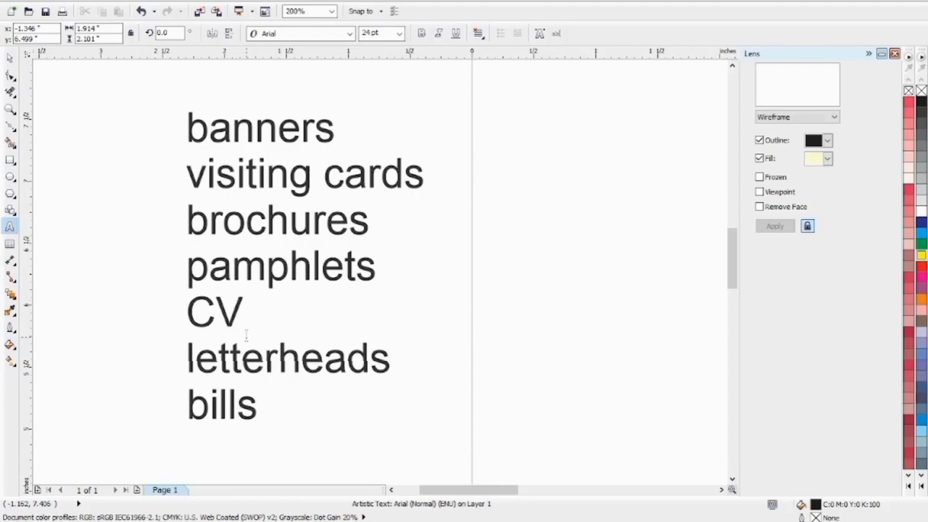
key("Return")
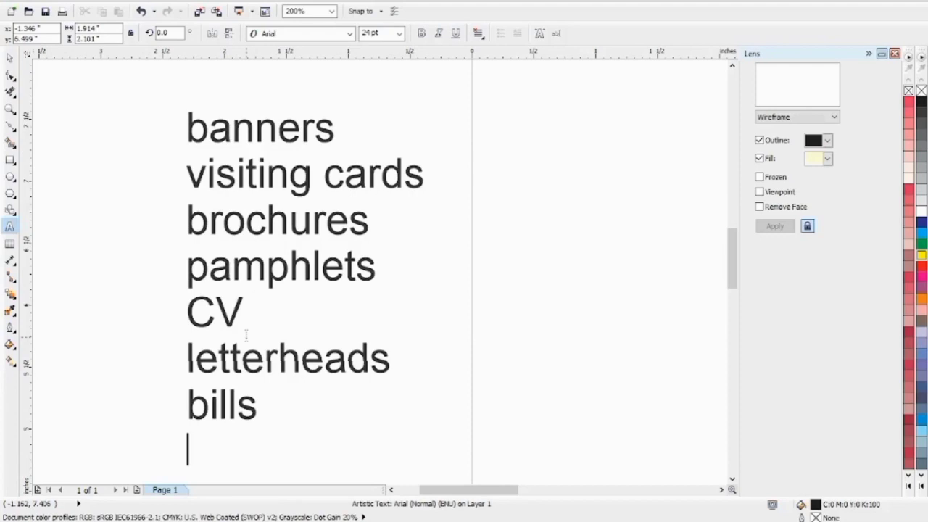
key("Backspace")
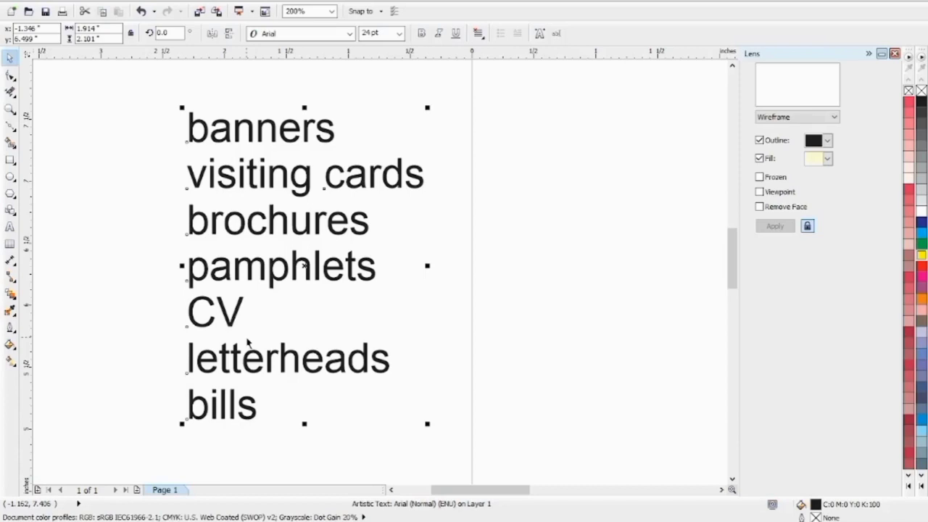
mouse_move(246, 277)
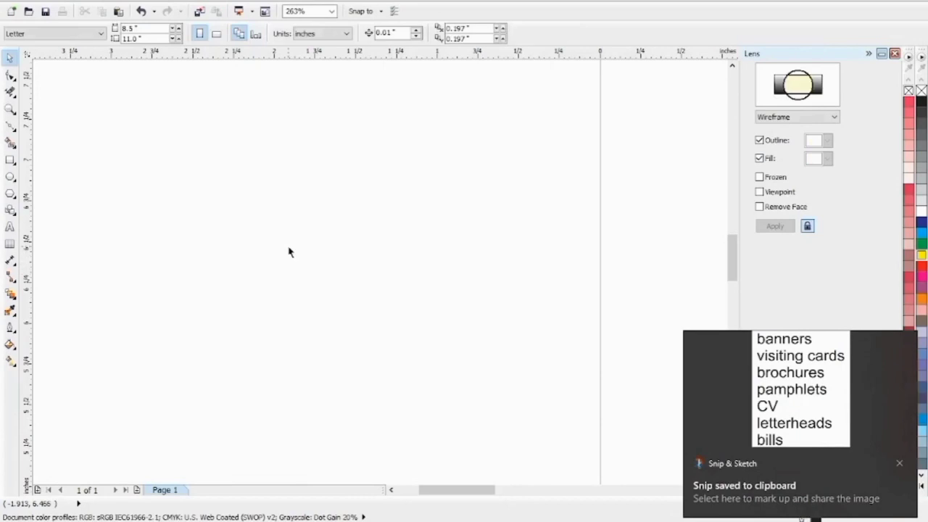
Step: Type banners, a blank line, then flex, modern style and old style as an Arial list
left_click(10, 226)
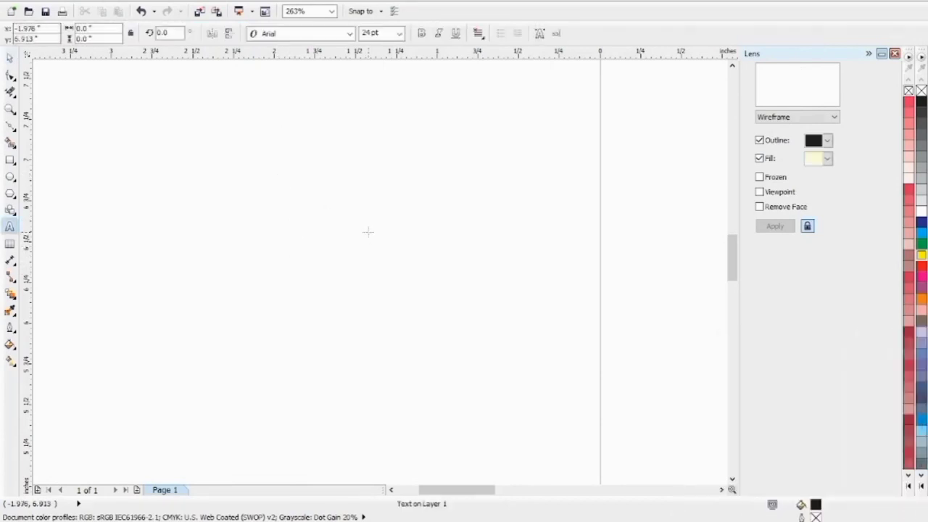
type("banners")
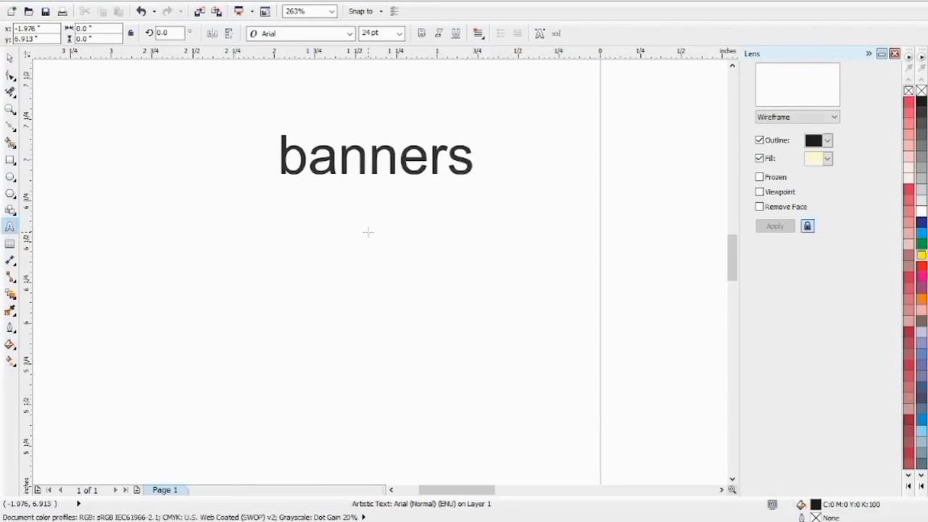
type("flex")
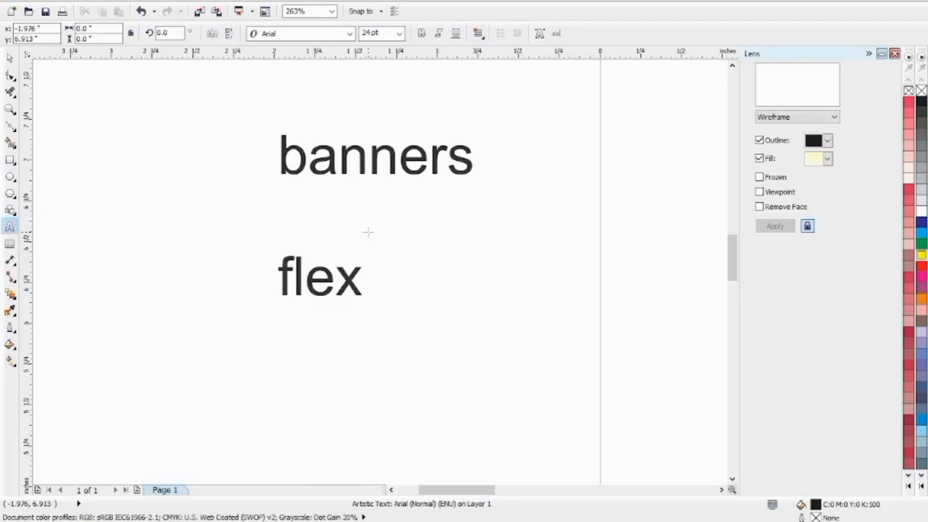
type(",")
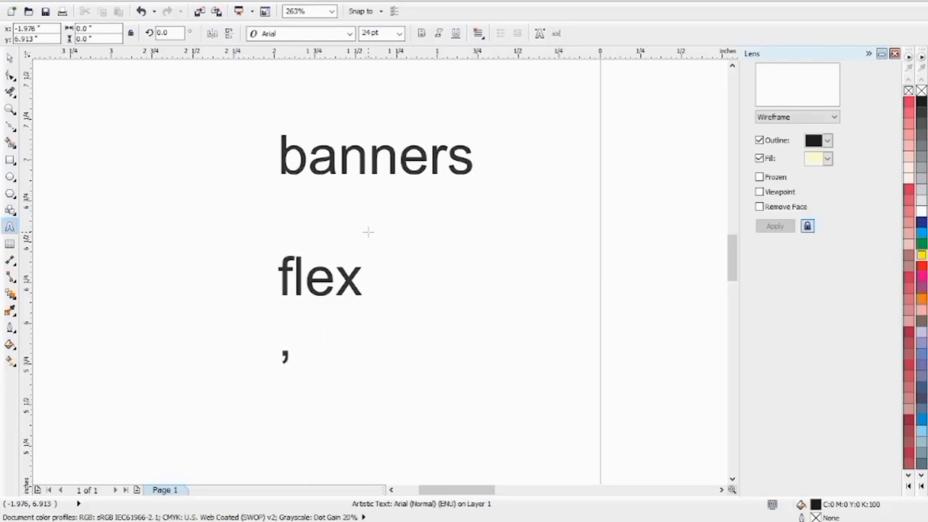
type("modern s")
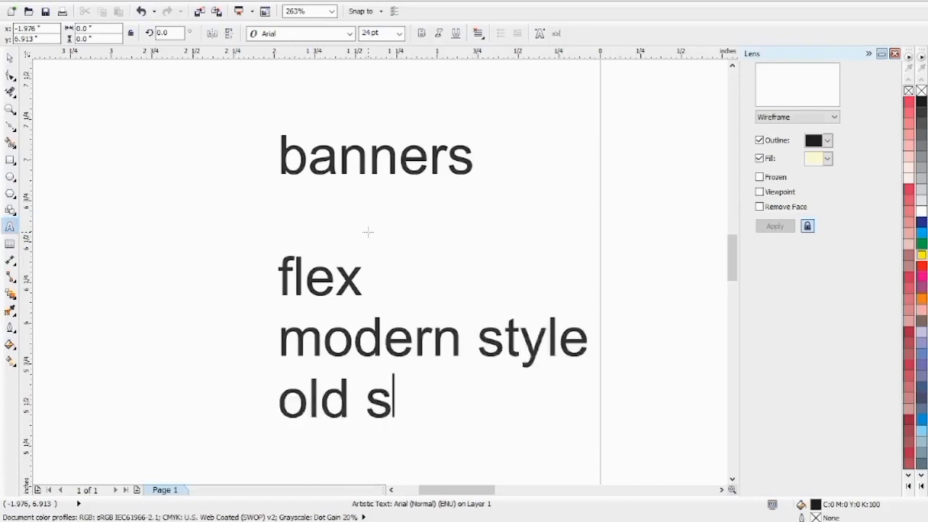
type("tyle")
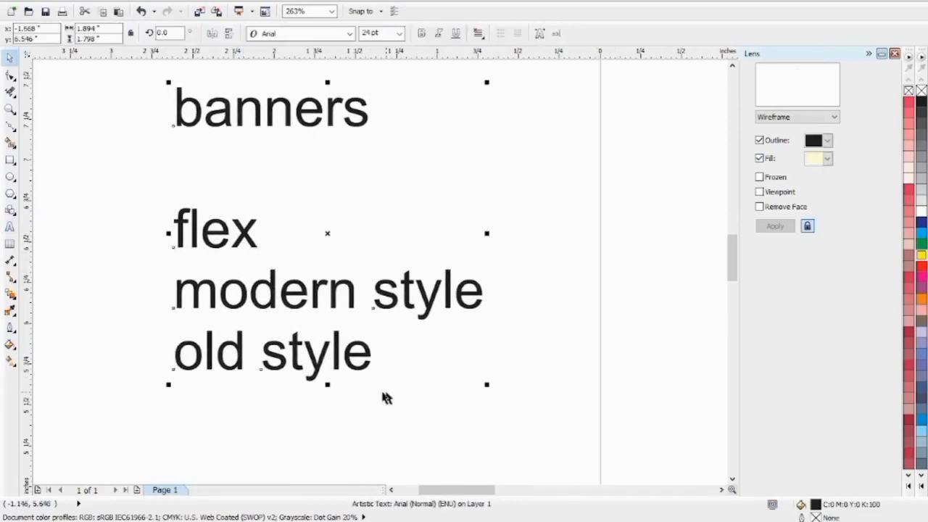
mouse_move(355, 438)
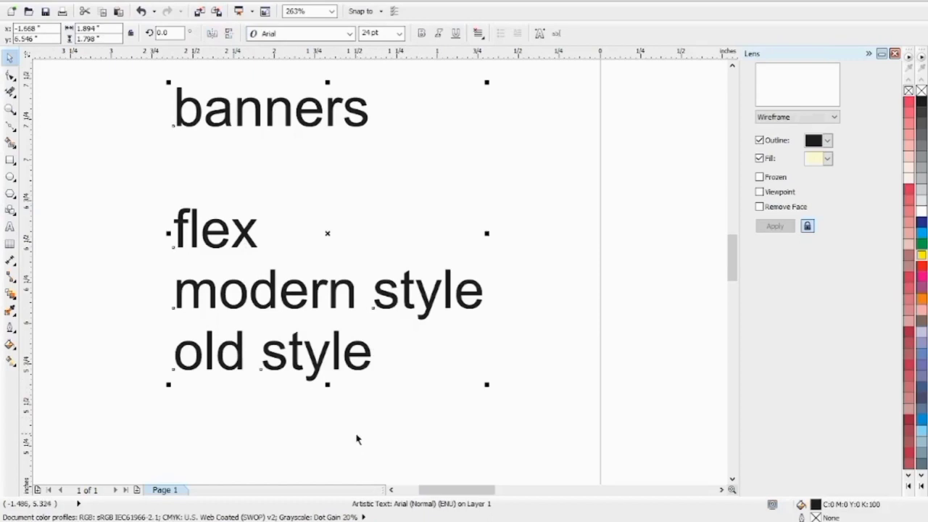
mouse_move(141, 290)
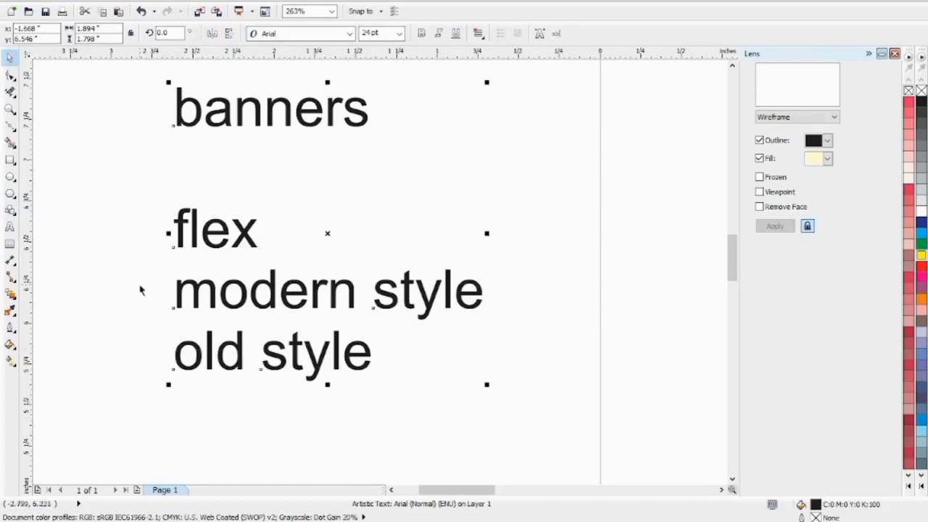
left_click(118, 260)
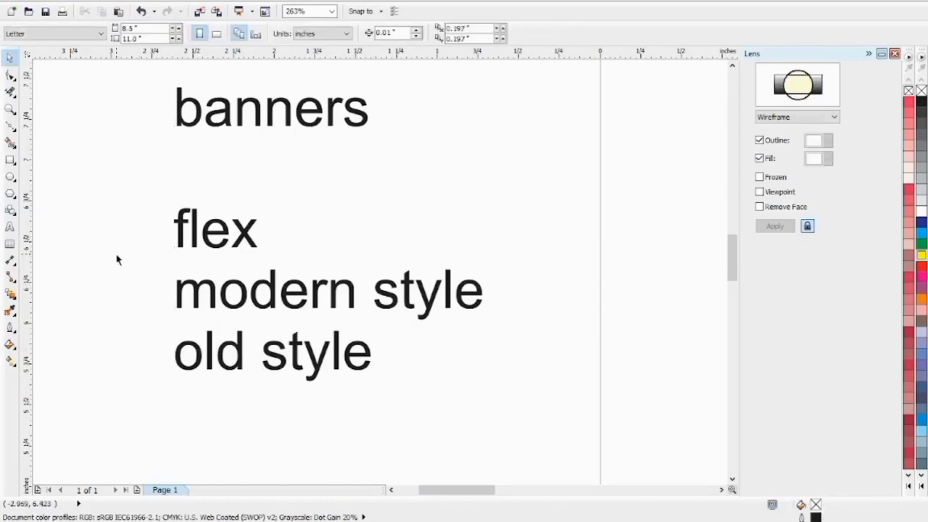
mouse_move(85, 264)
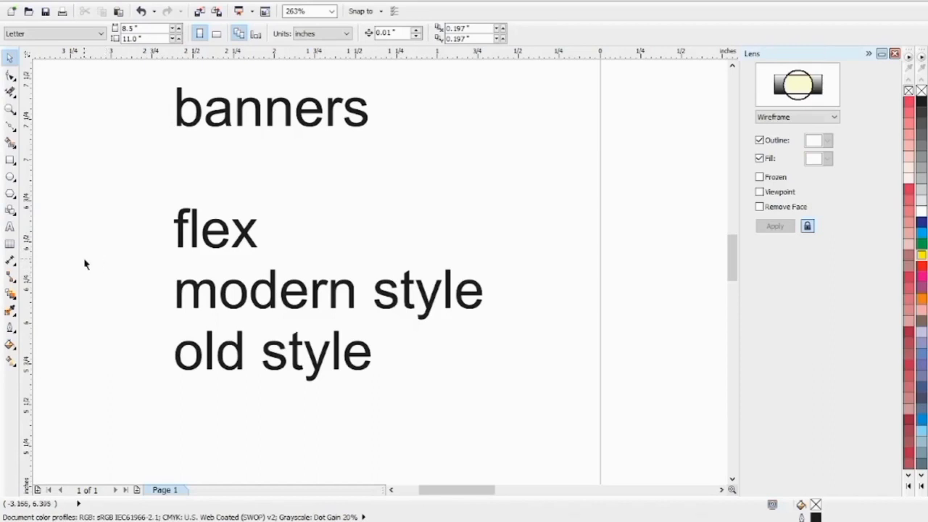
mouse_move(87, 286)
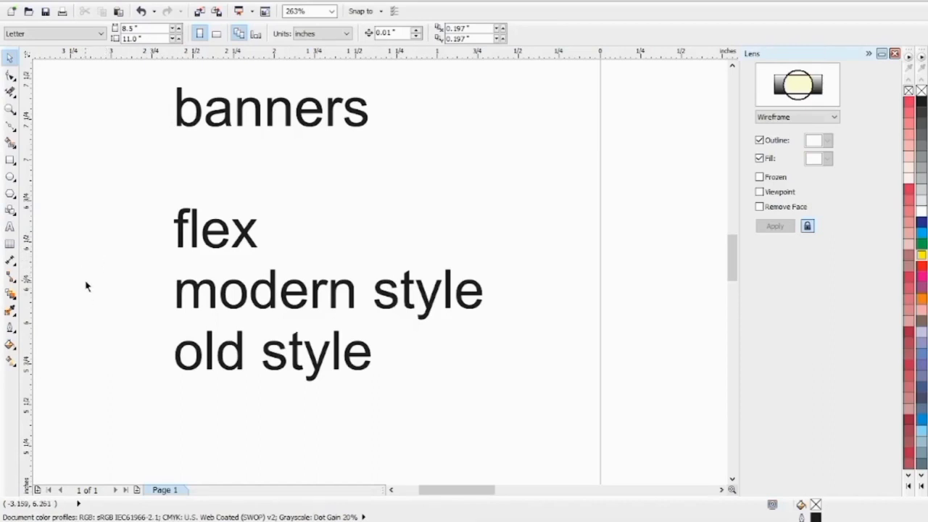
mouse_move(96, 304)
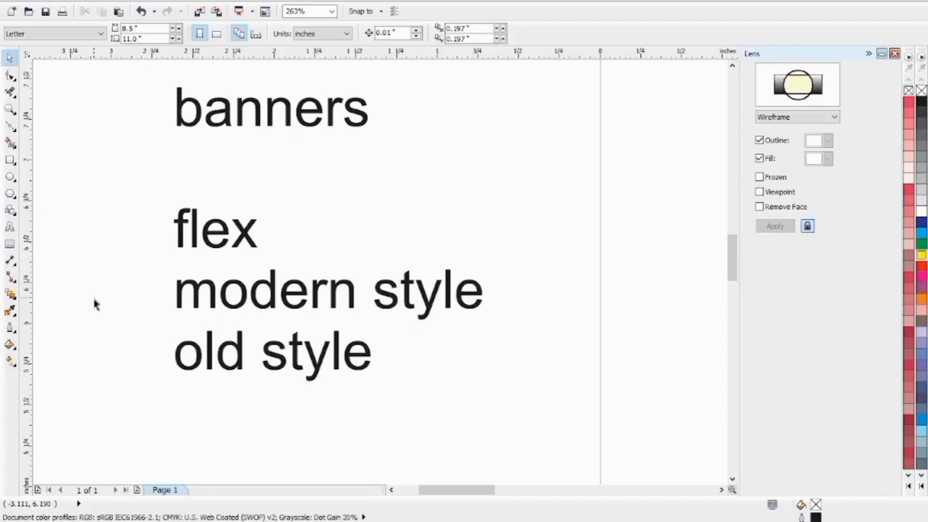
mouse_move(101, 296)
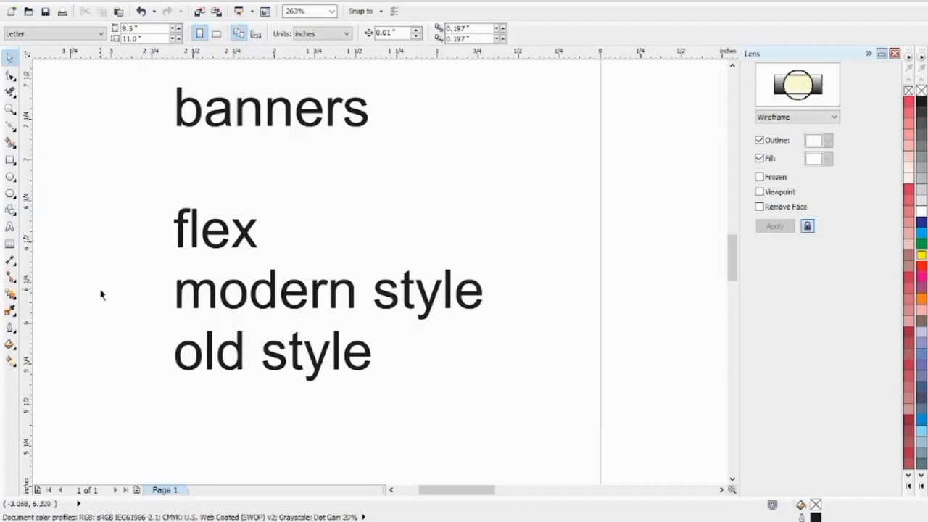
mouse_move(148, 303)
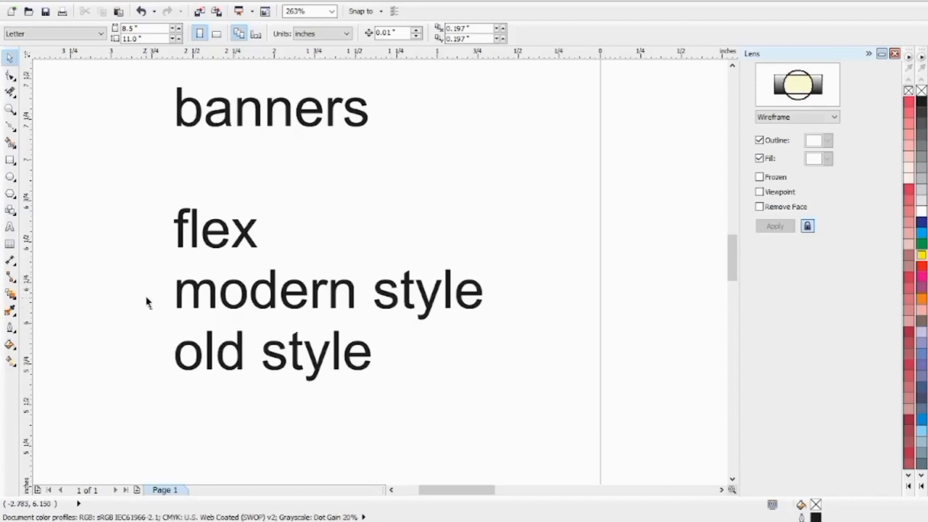
mouse_move(130, 306)
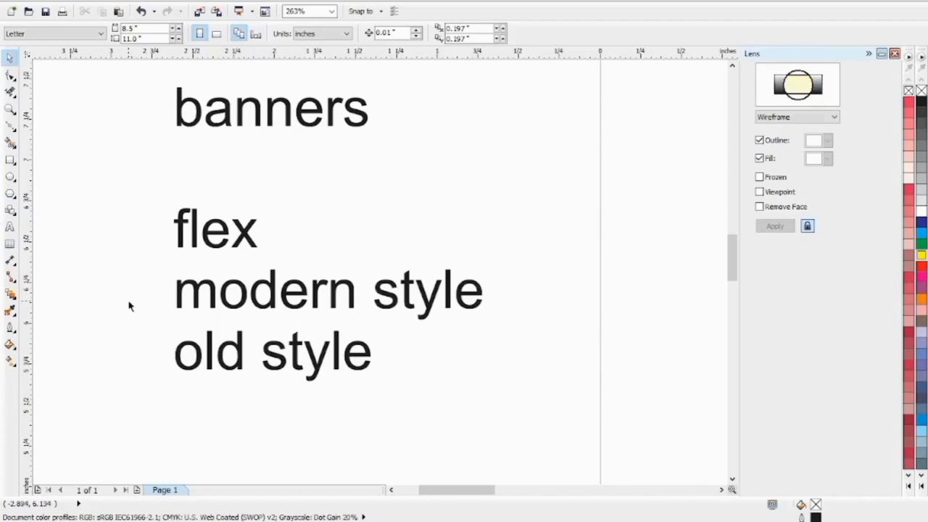
mouse_move(129, 284)
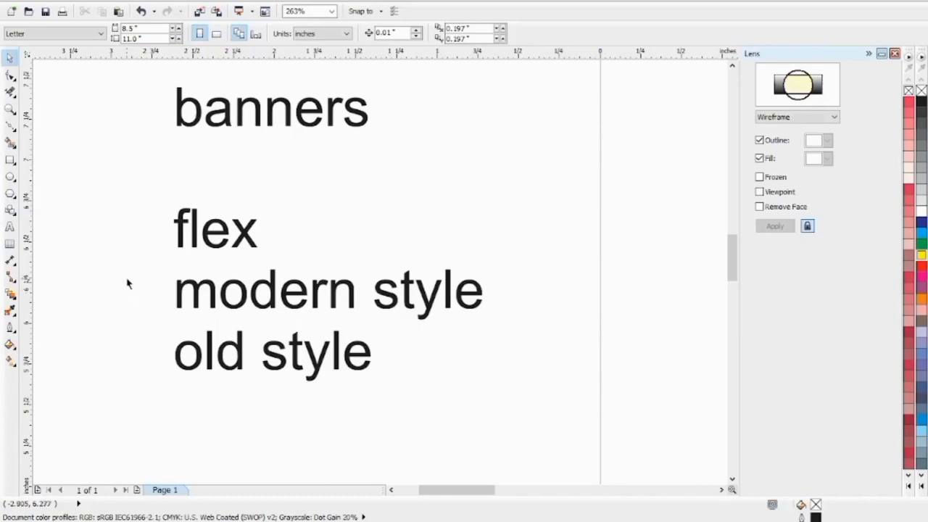